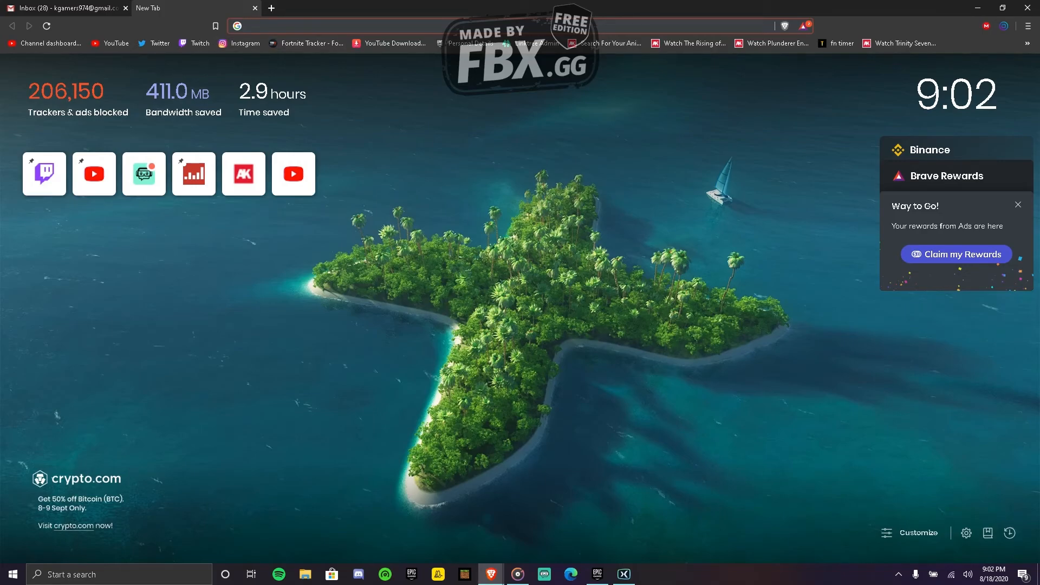
Load the Epic Games Store at epicgames.com from the 'epi' address-bar suggestion.
text(e)
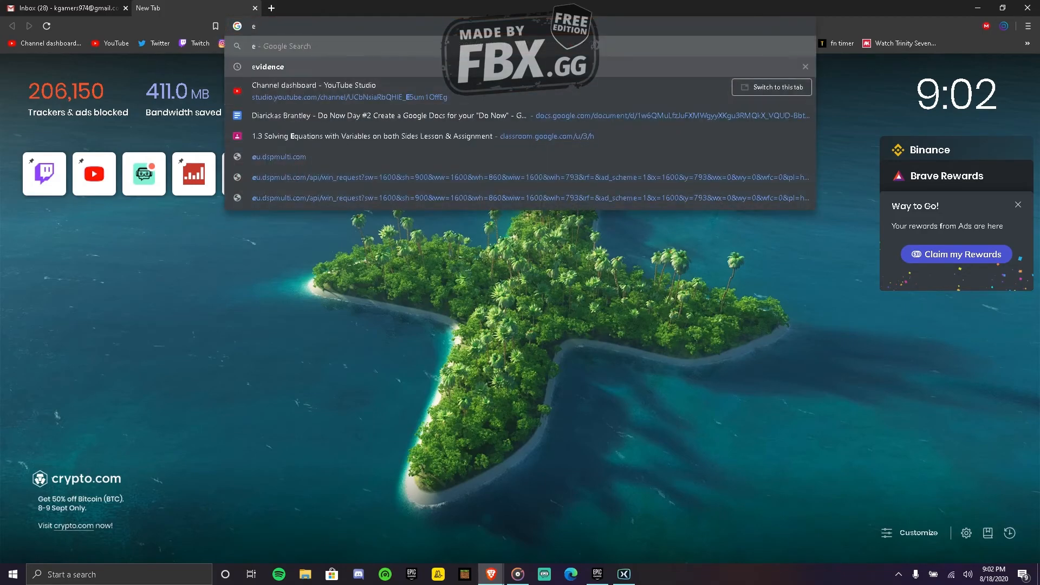
text(picgames.com/store/en-US/)
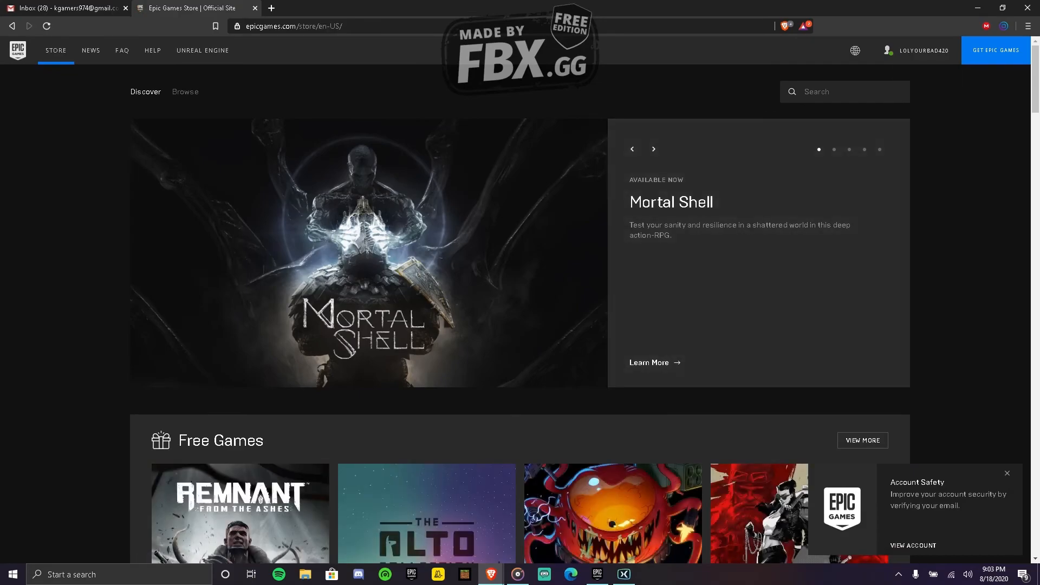
Dismiss the Account Safety popup and go to Account from the username menu.
click(921, 50)
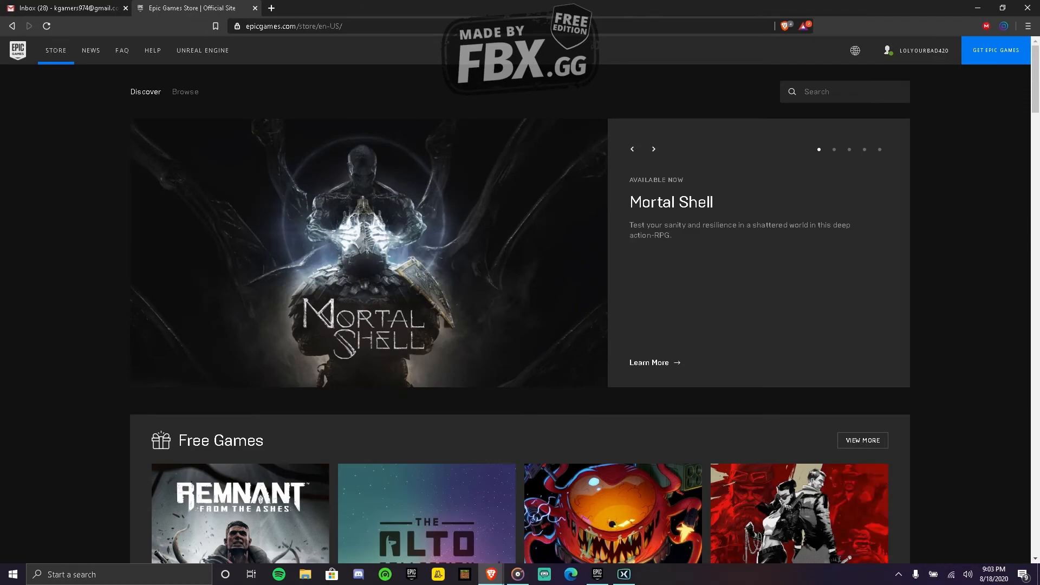
click(921, 51)
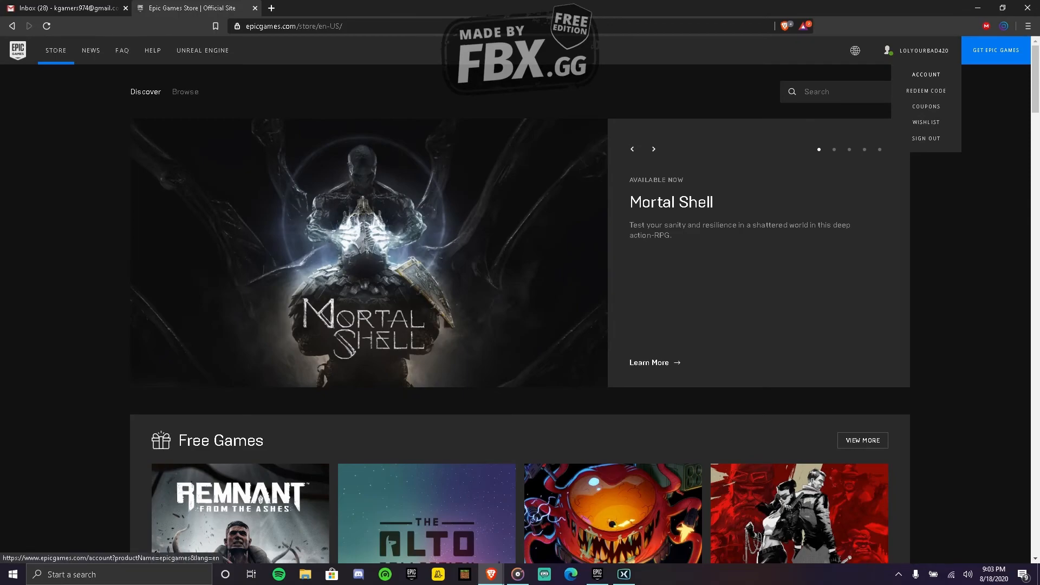
click(925, 75)
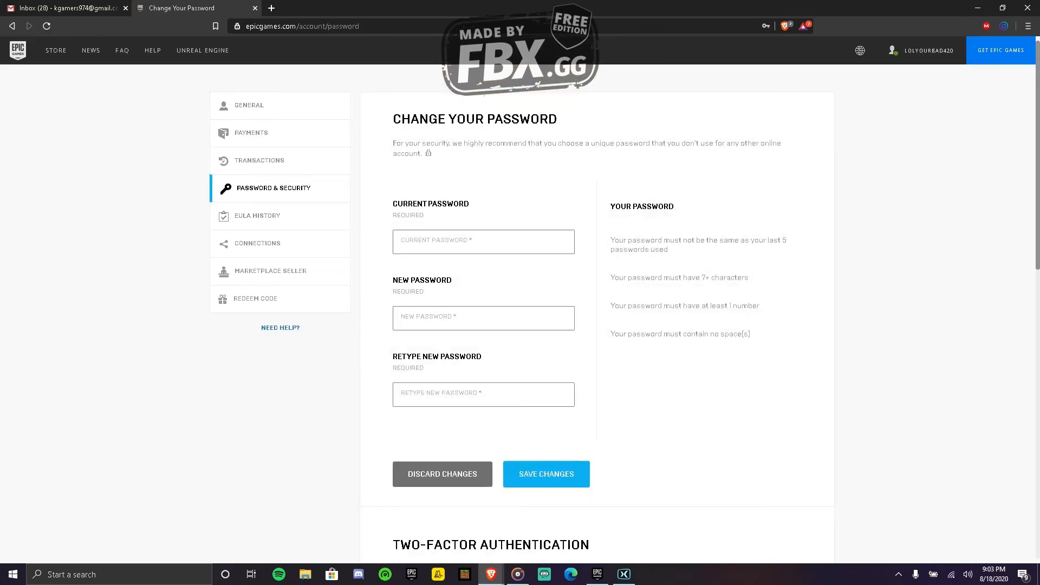
Send the verification email from the Authenticator App section under Two-Factor Authentication.
scroll(down, 3)
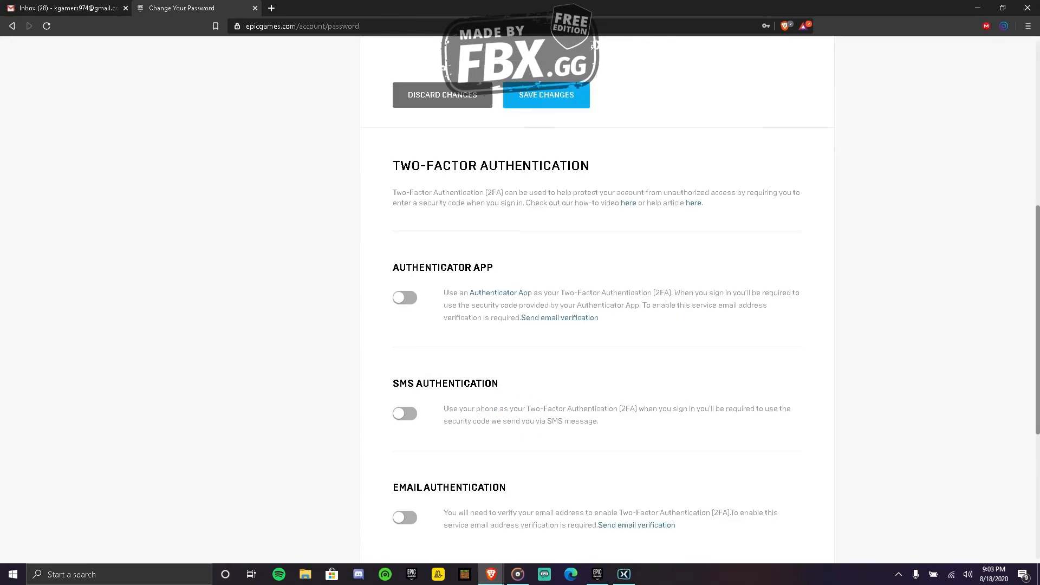
drag(393, 267, 481, 267)
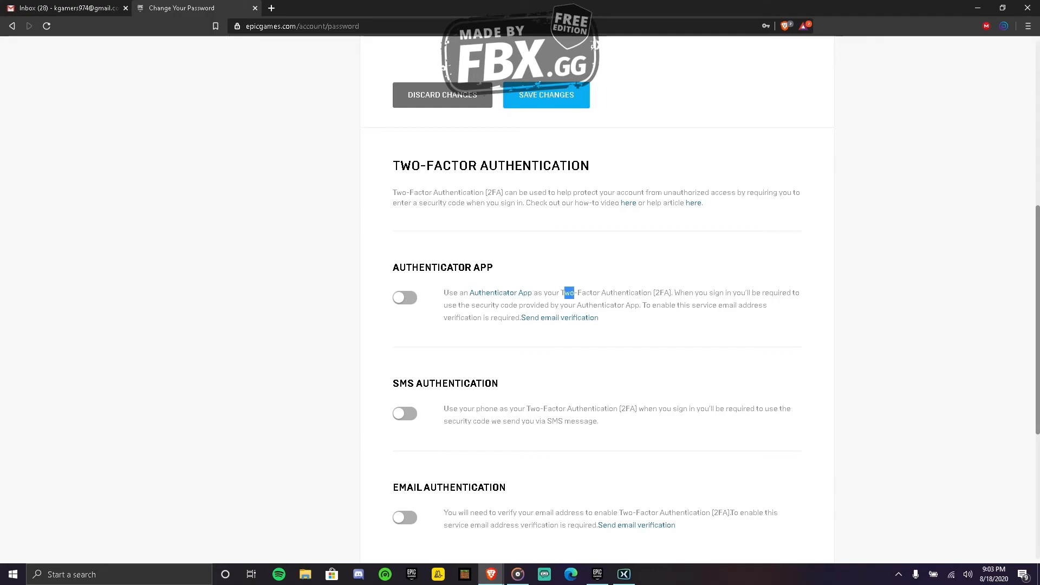
click(558, 317)
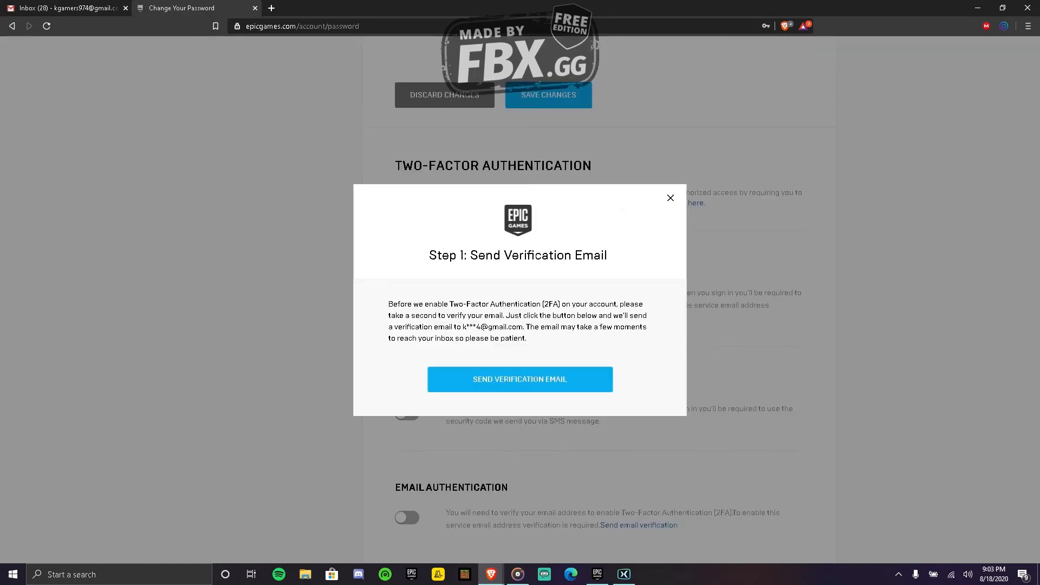
click(520, 379)
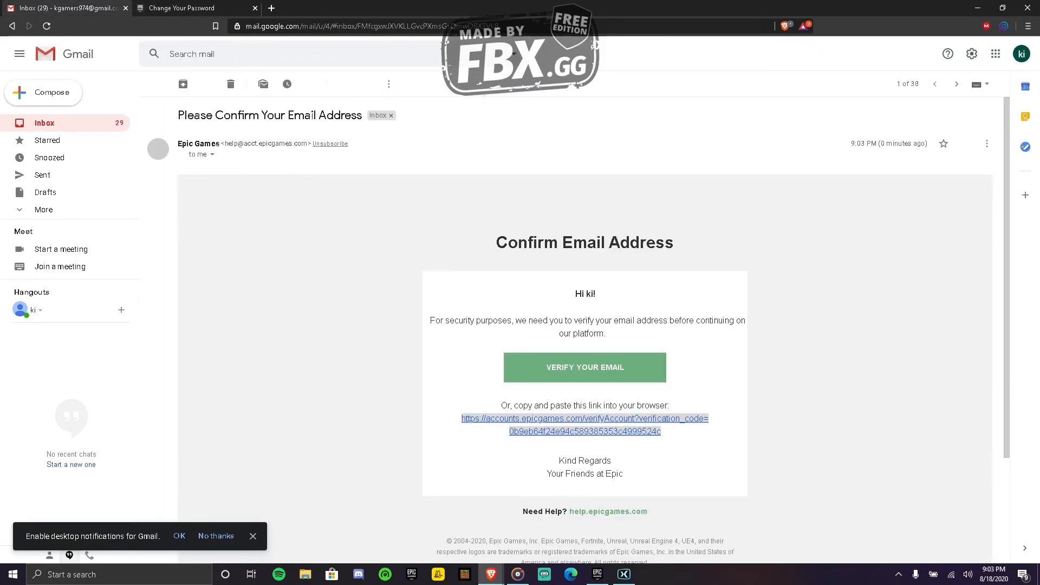
Verify the email via Gmail's link, then start enabling the Authenticator App toggle.
click(584, 367)
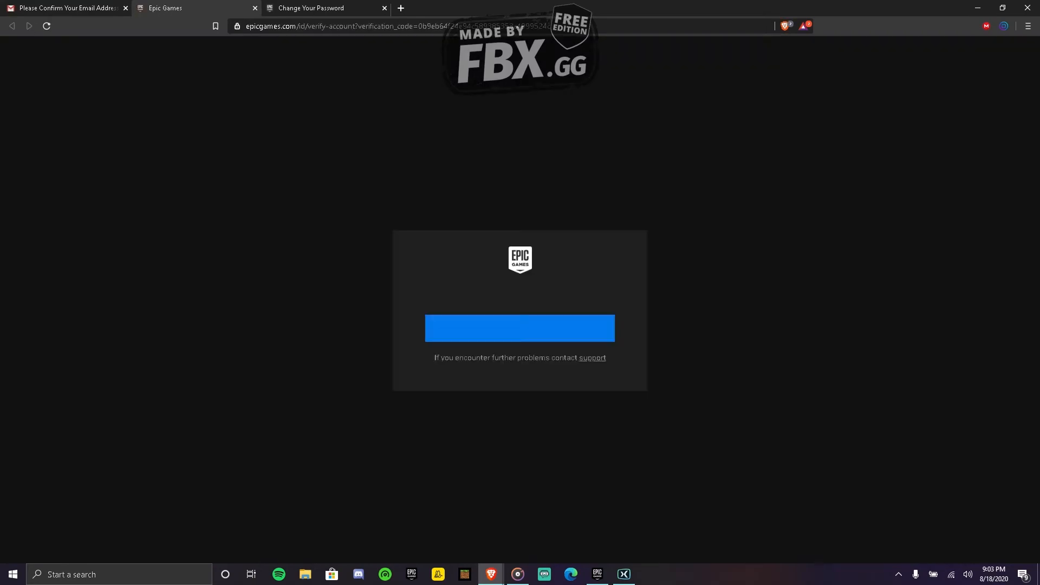
click(519, 327)
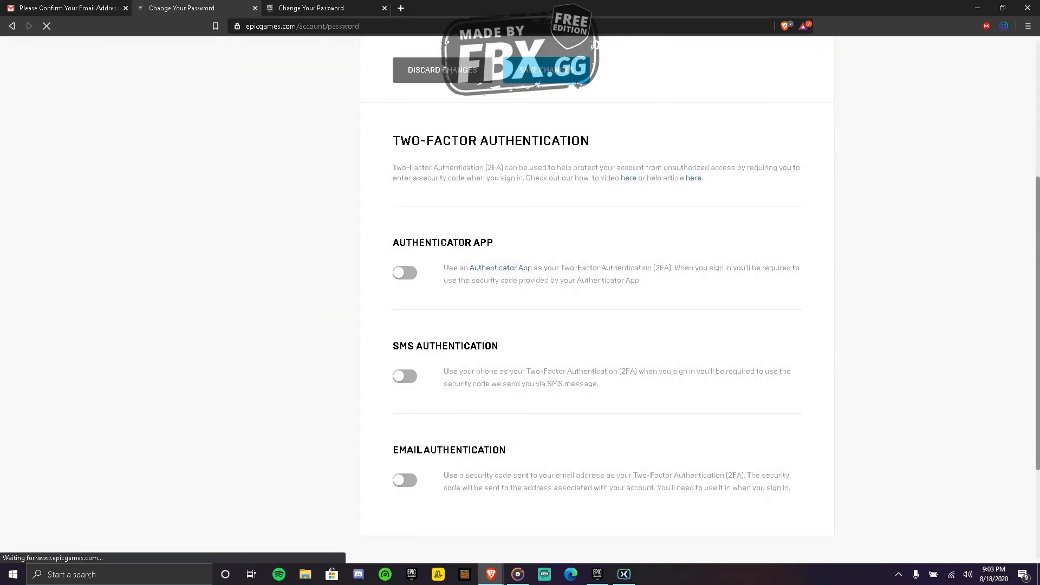
click(404, 272)
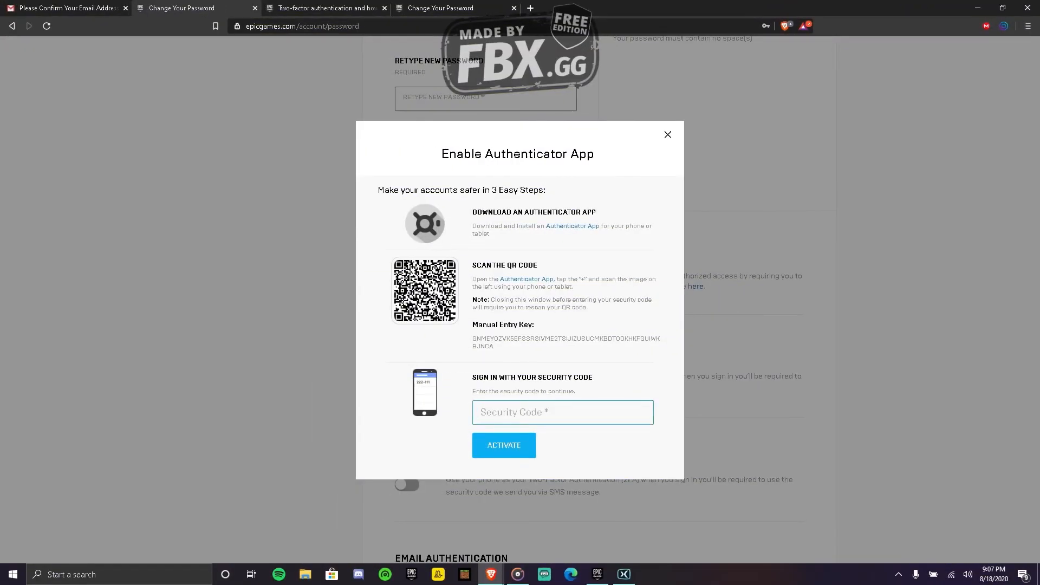
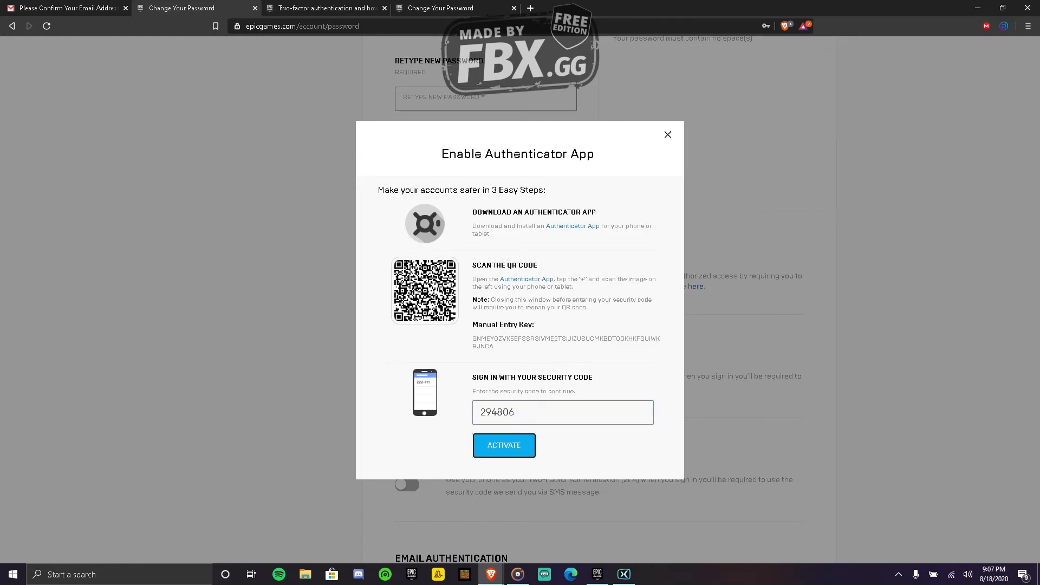
Enter the authenticator app's security code and activate Authenticator App two-factor.
click(503, 445)
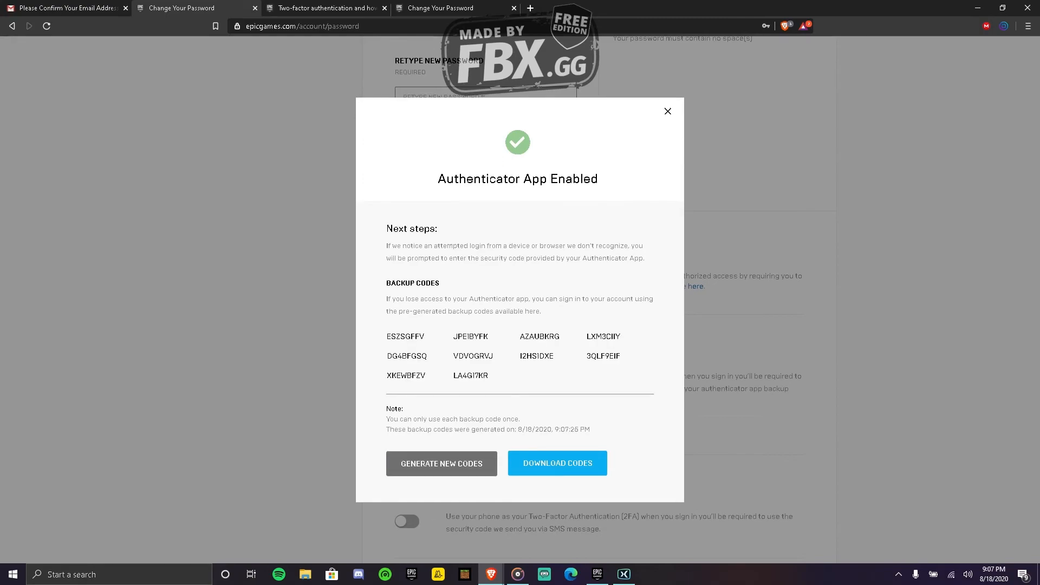
Select the backup codes, then close the Authenticator App Enabled dialog.
drag(387, 283, 542, 310)
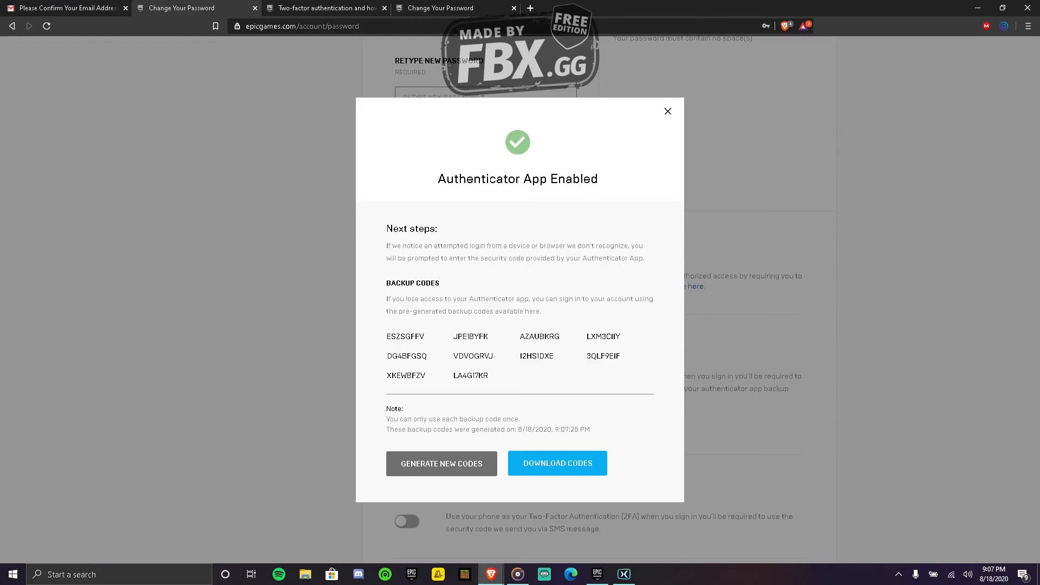
click(668, 110)
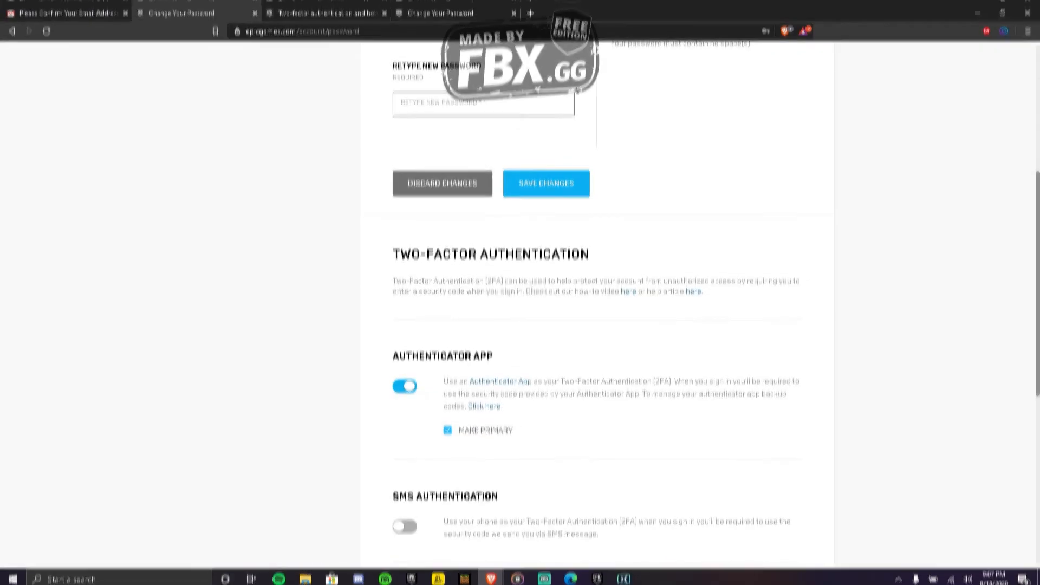